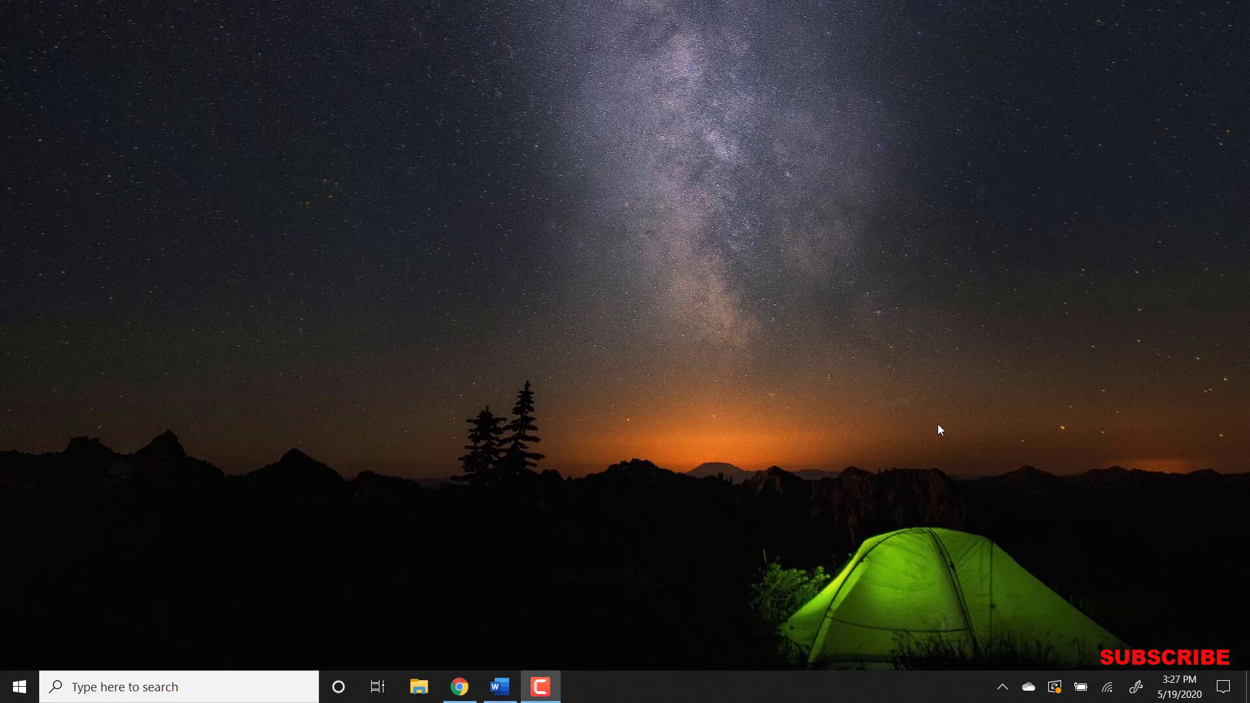
mouse_move(705, 334)
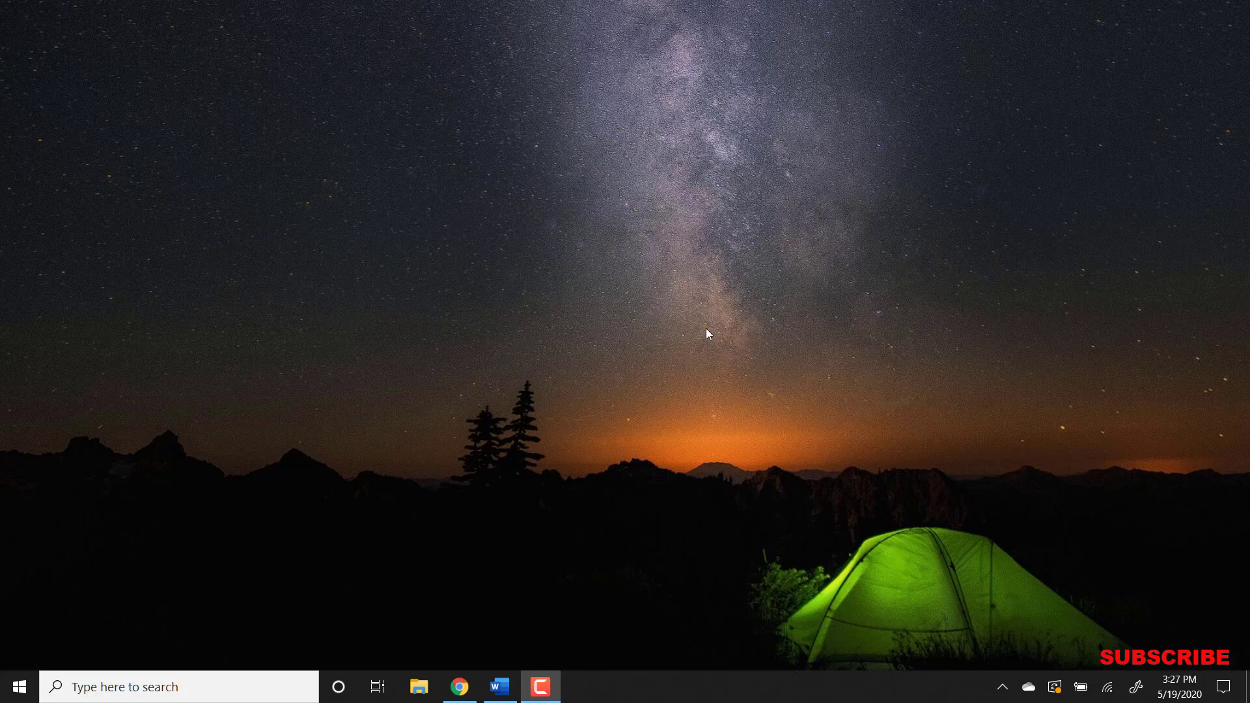
mouse_move(610, 310)
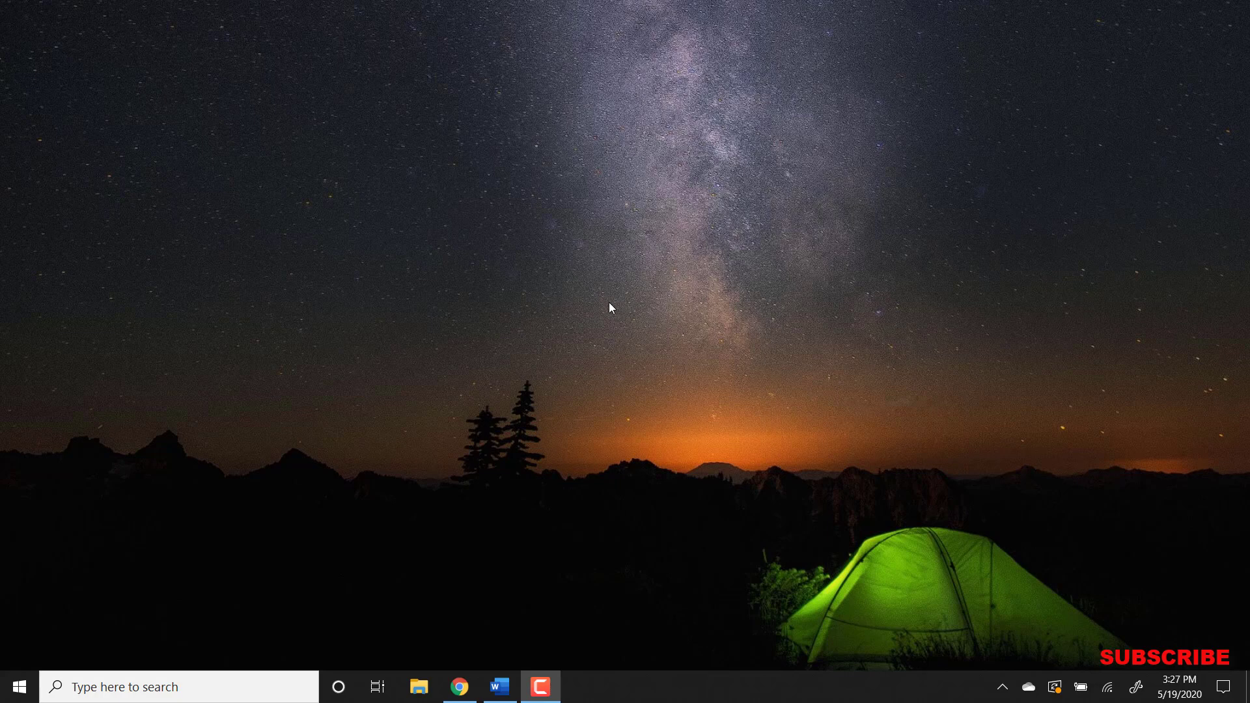
mouse_move(465, 611)
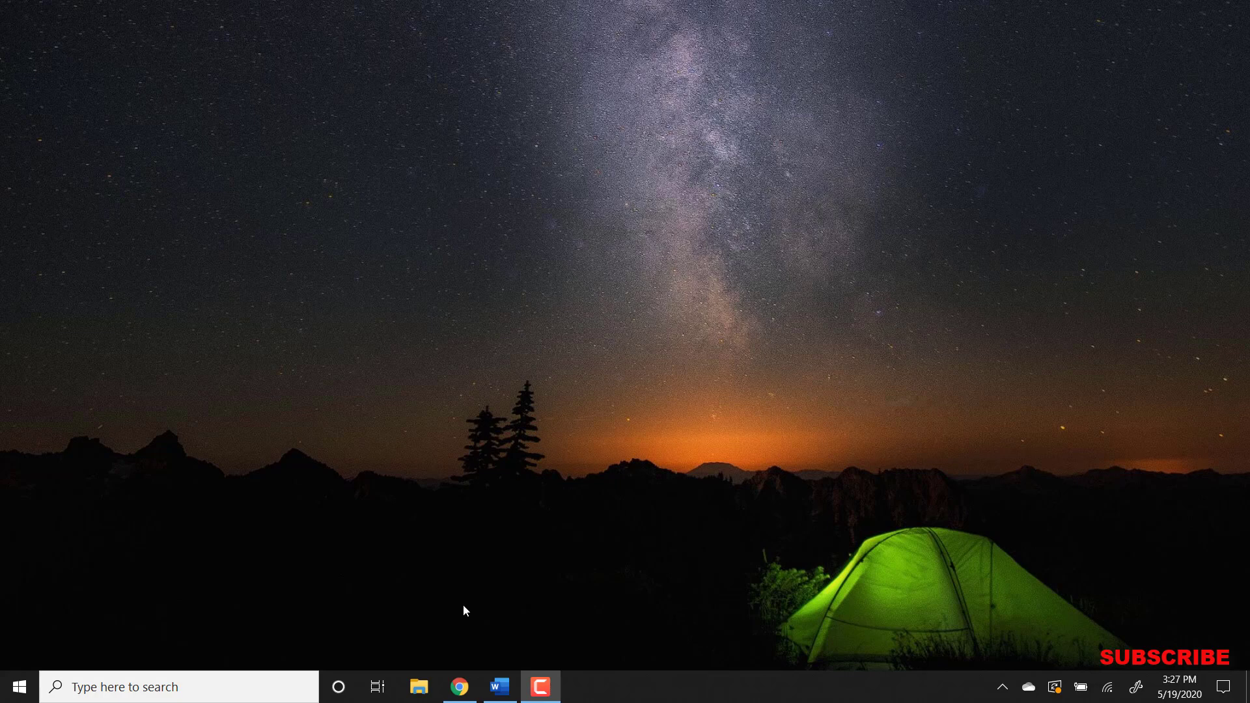
- On ninite.com select Firefox, Foxit Reader, CutePDF and WinRAR and download the custom installer
click(459, 686)
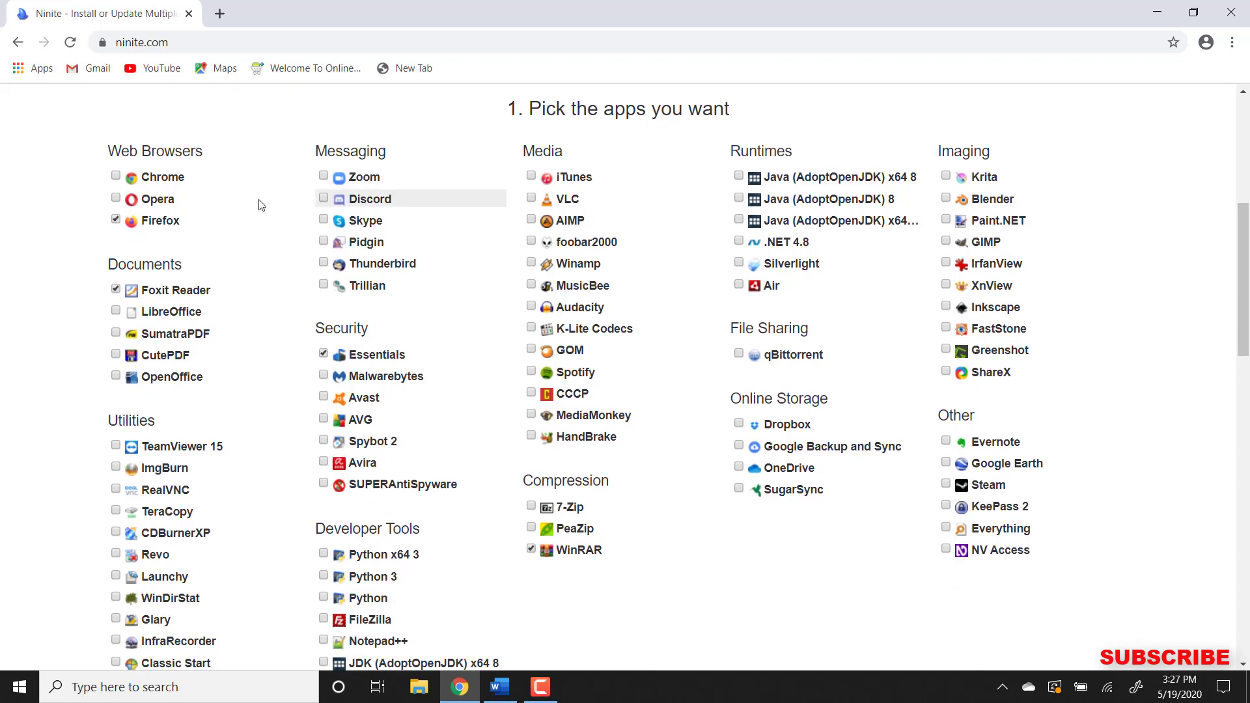
mouse_move(1037, 614)
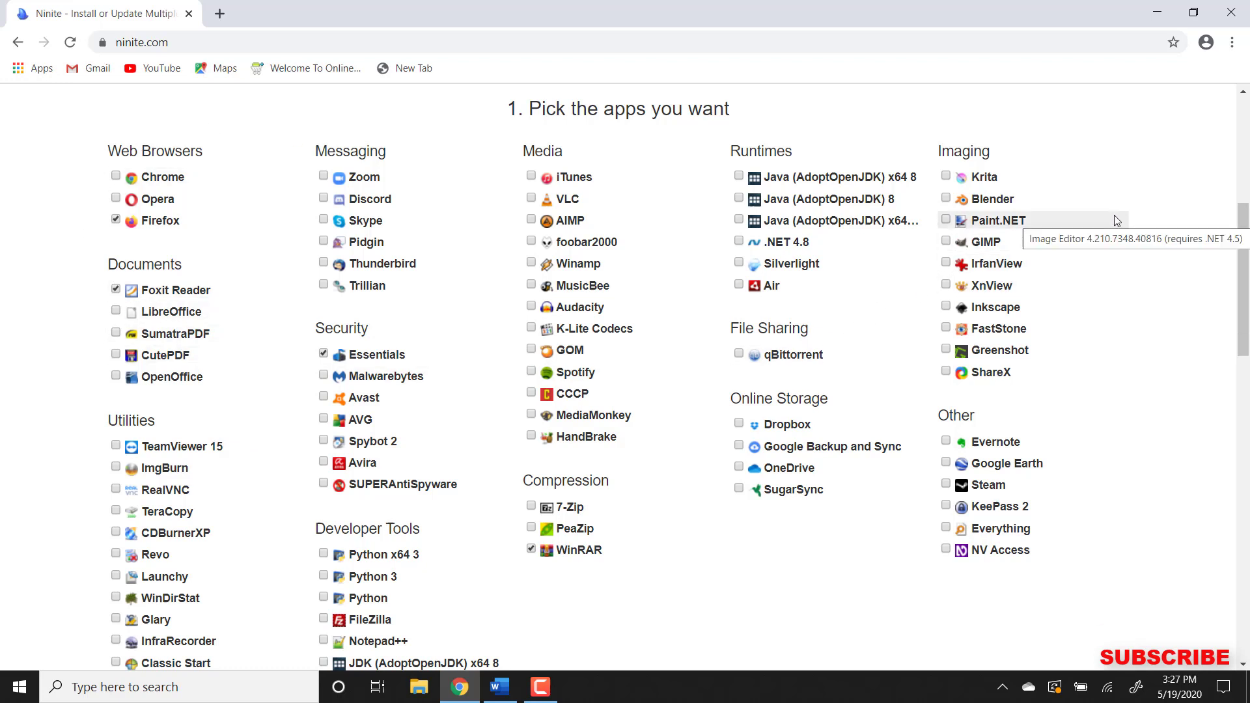
mouse_move(1148, 220)
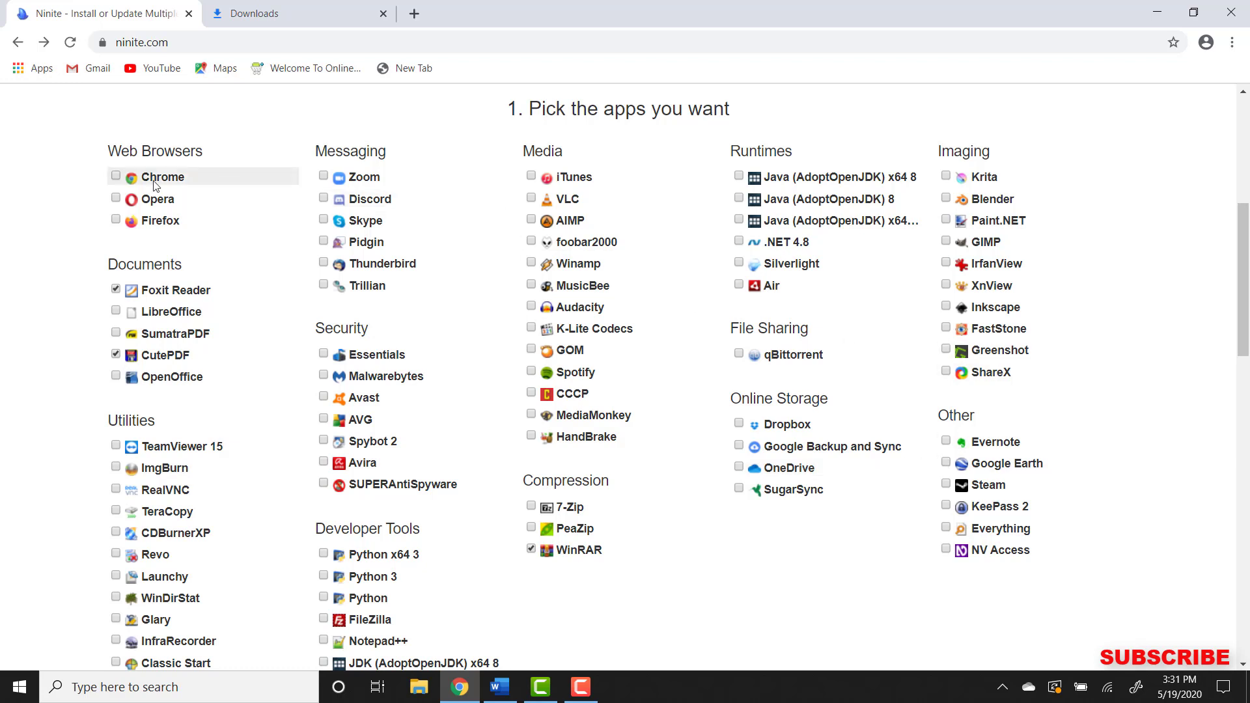
click(116, 220)
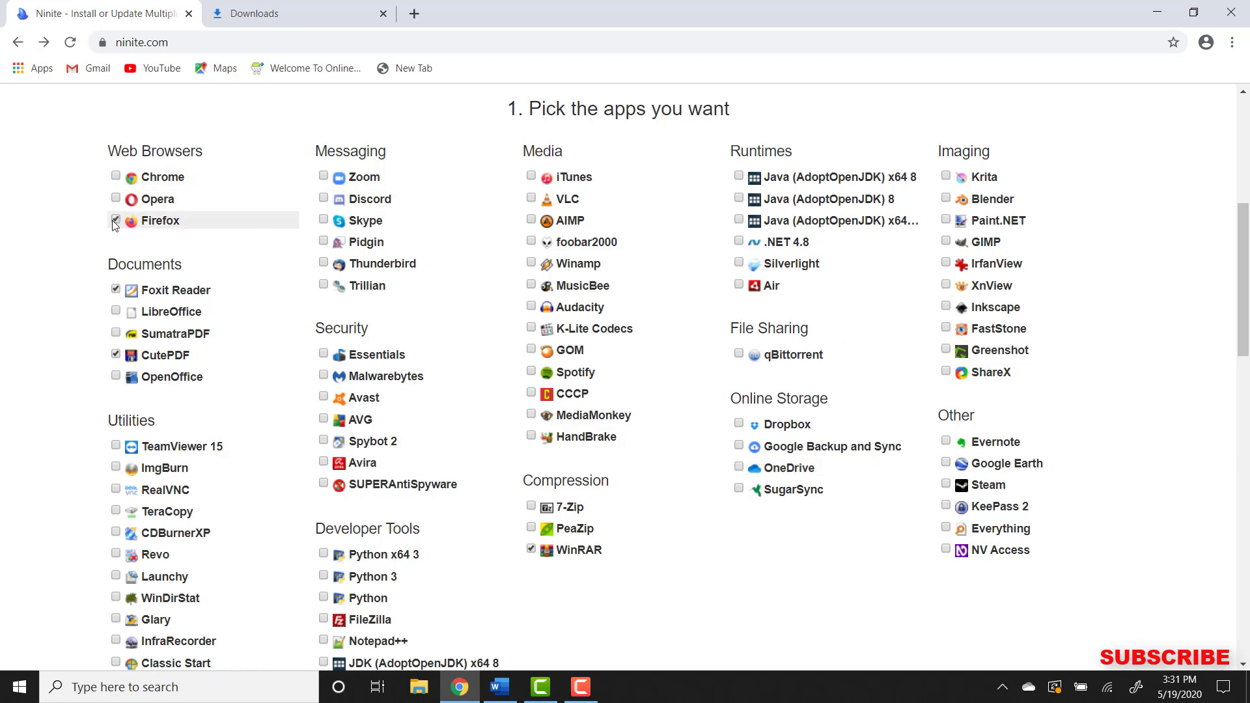
mouse_move(992, 197)
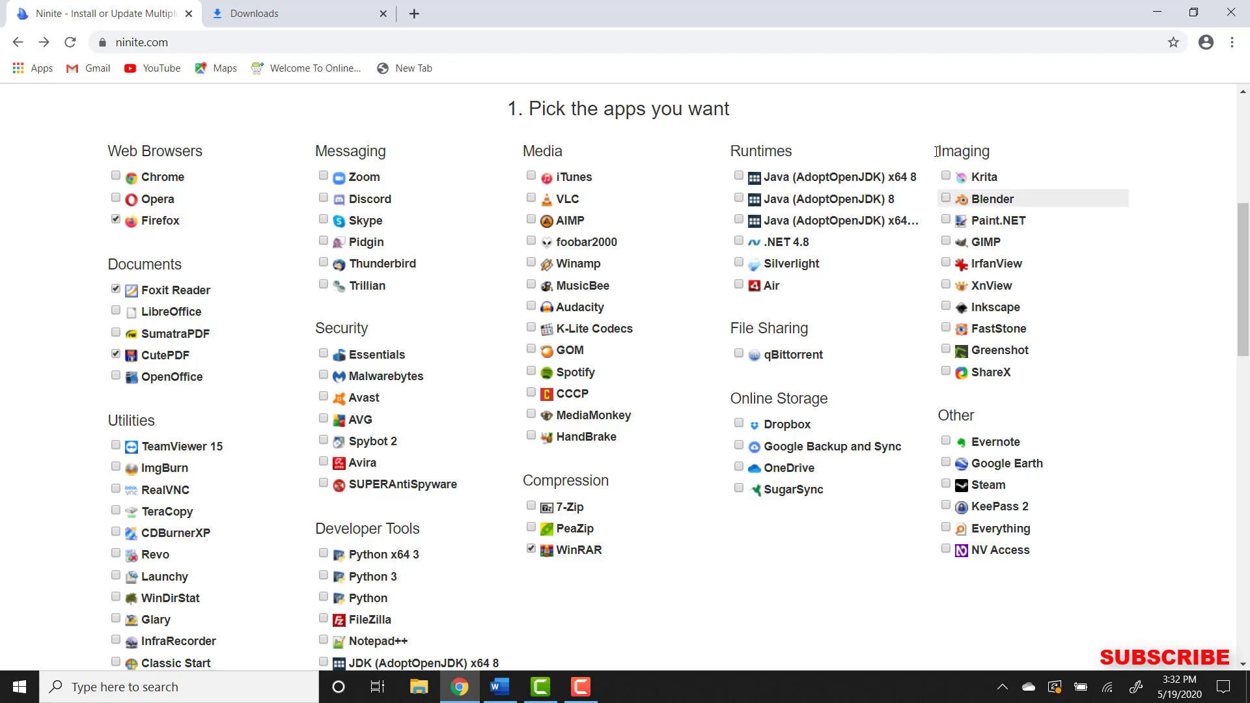
scroll(down, 3)
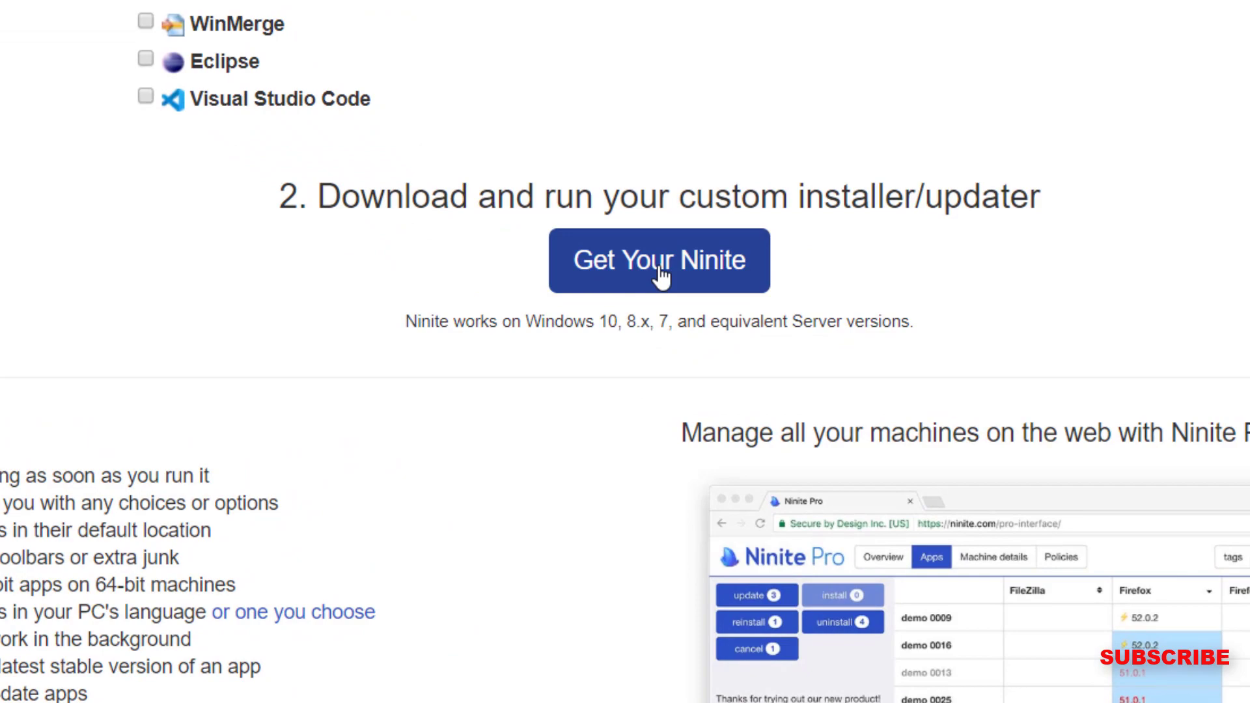
click(659, 260)
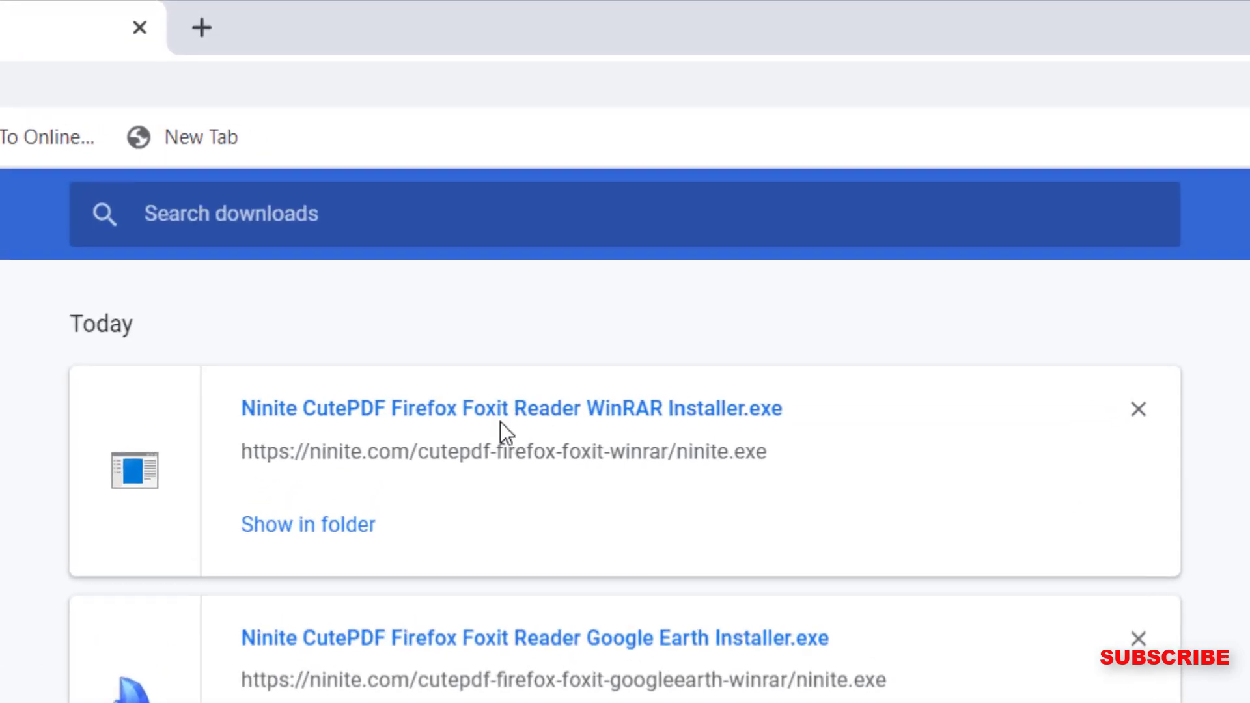
mouse_move(337, 419)
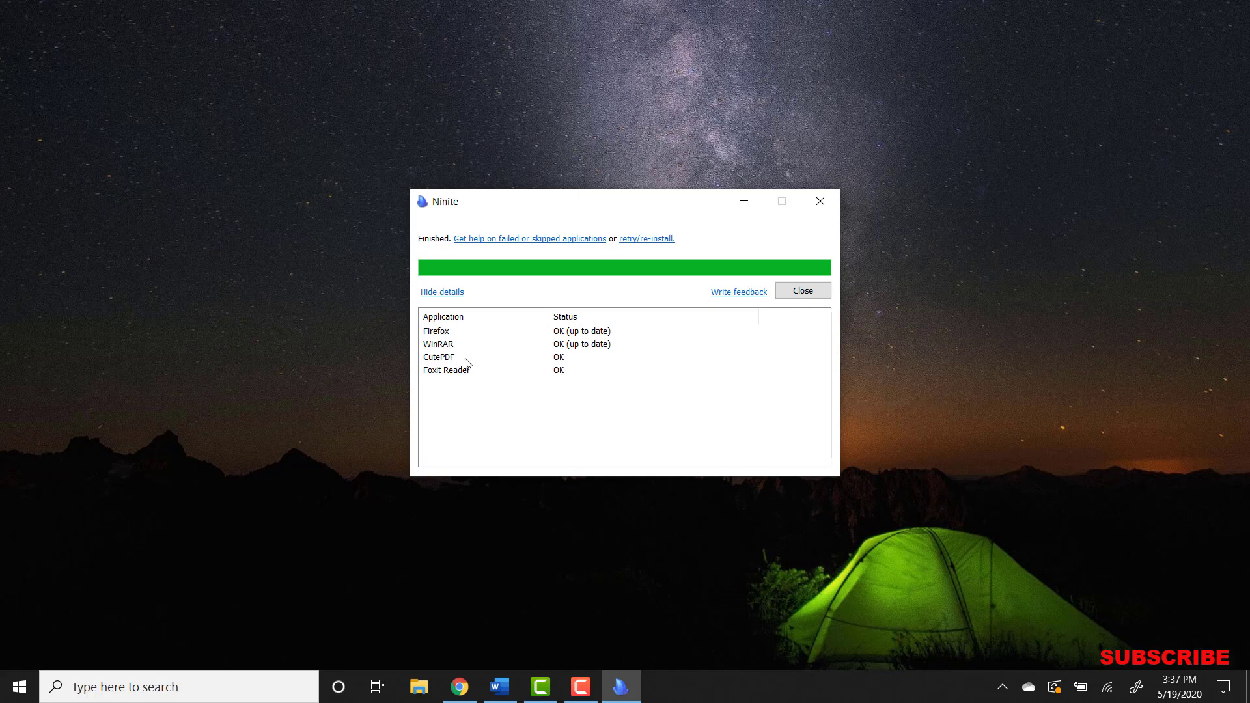
mouse_move(615, 350)
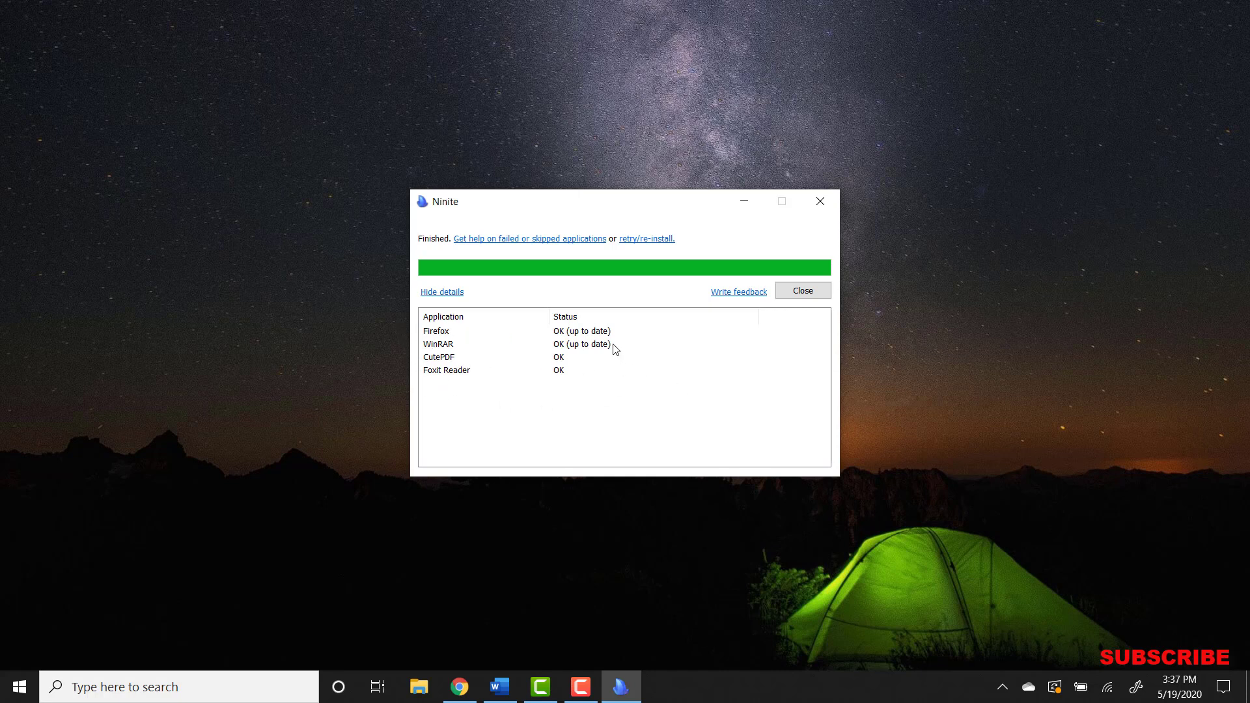
mouse_move(568, 334)
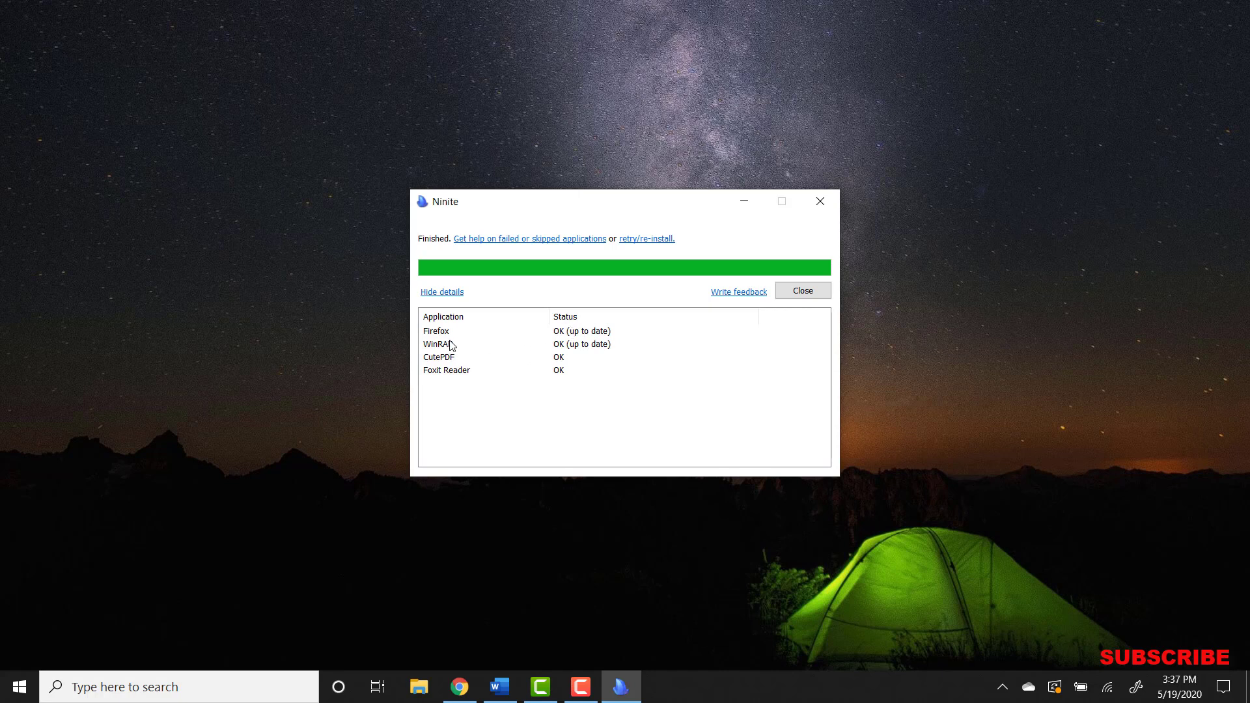
mouse_move(430, 367)
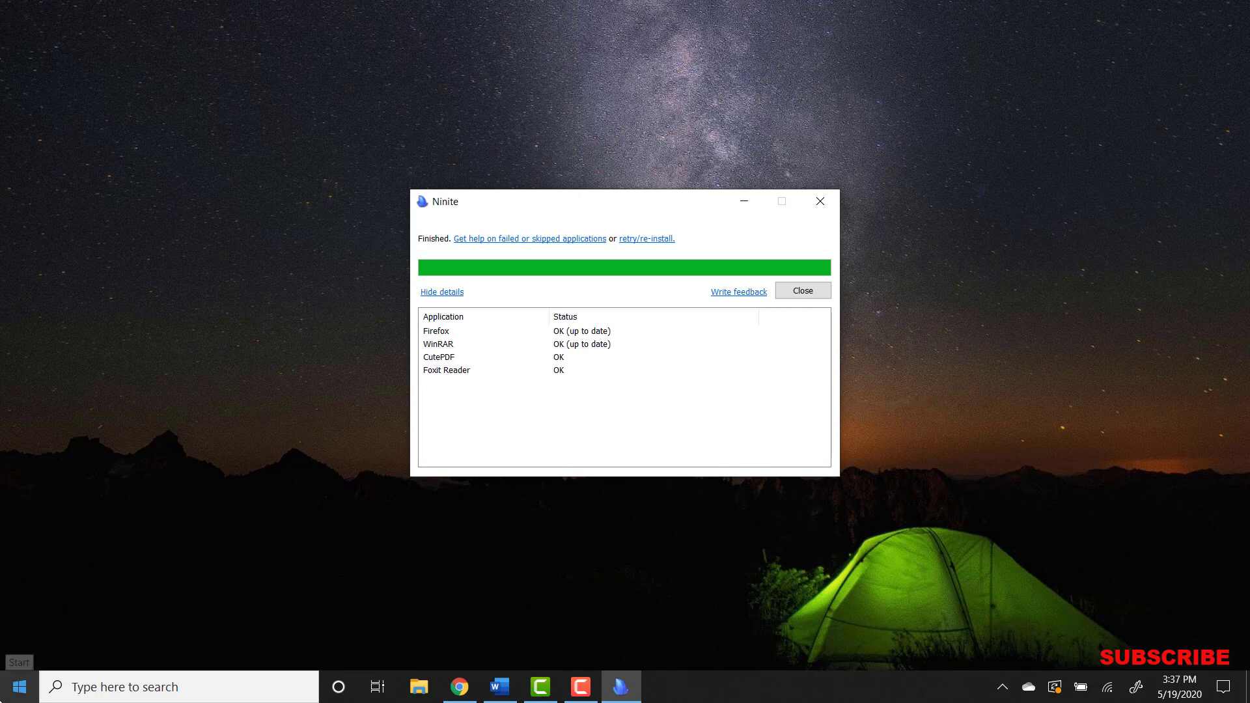
- Scroll the Start menu app list to find Firefox and Foxit Reader labelled New
click(18, 686)
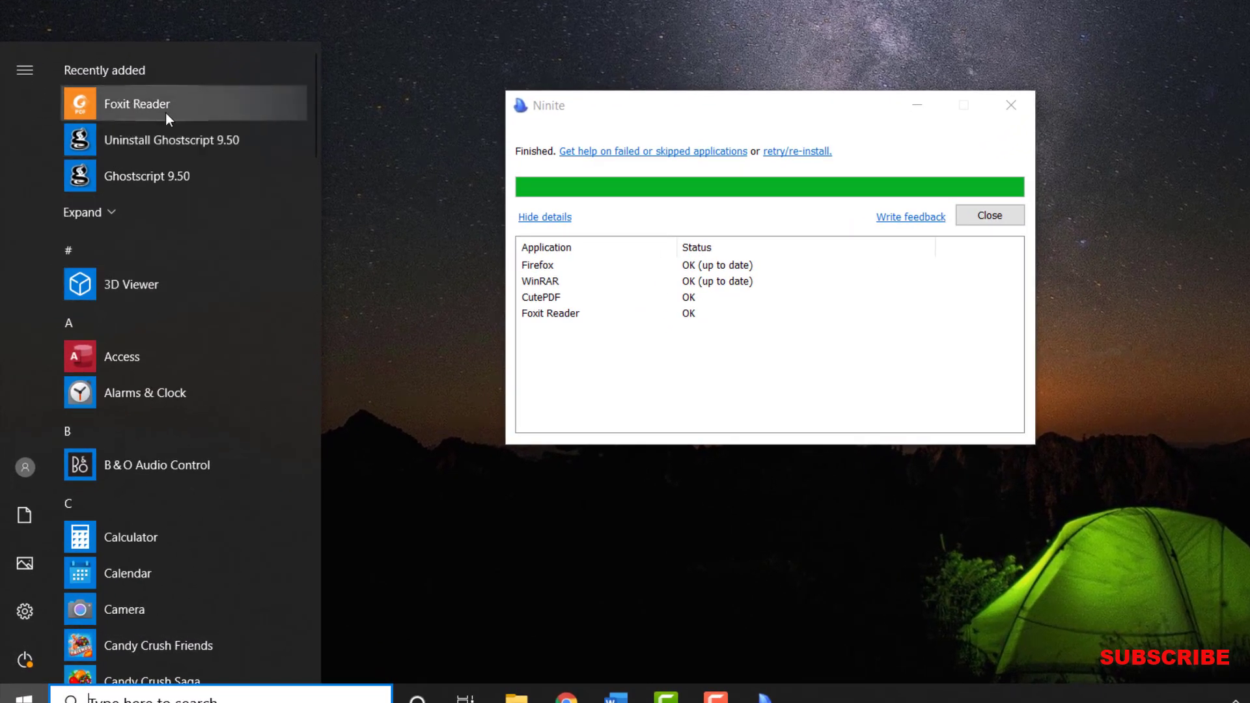
mouse_move(184, 428)
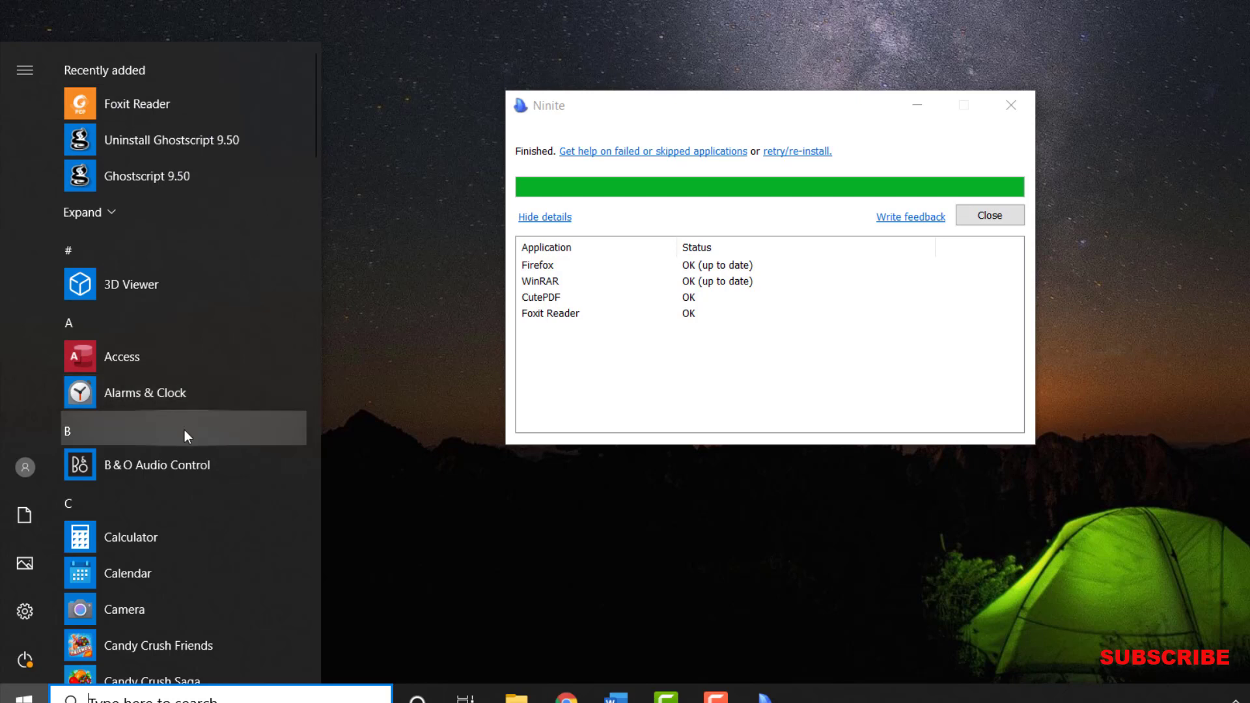
scroll(down, 3)
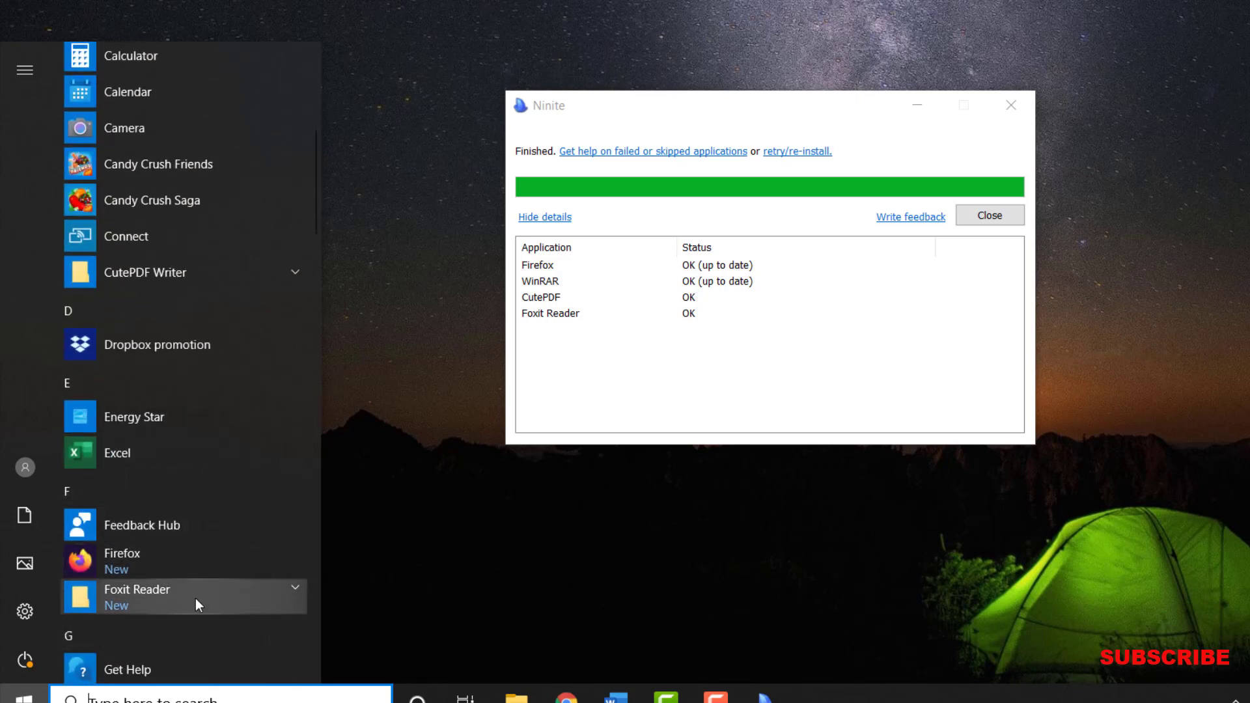
mouse_move(391, 189)
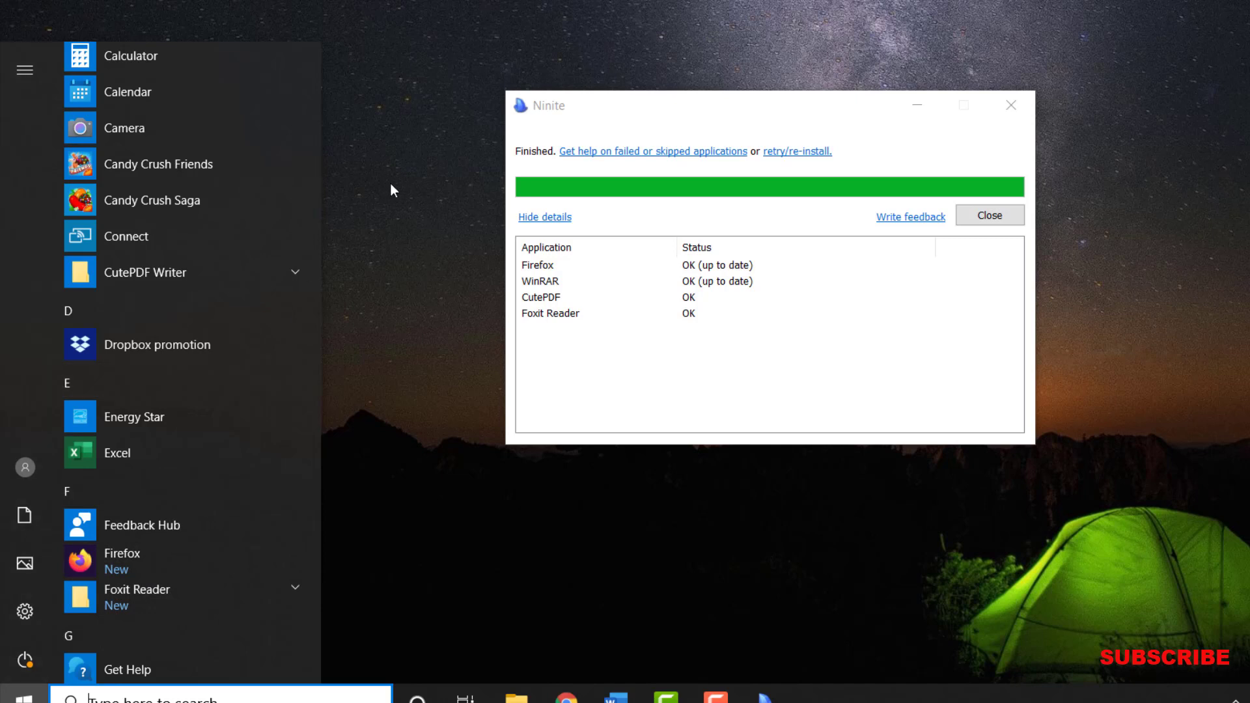
mouse_move(455, 4)
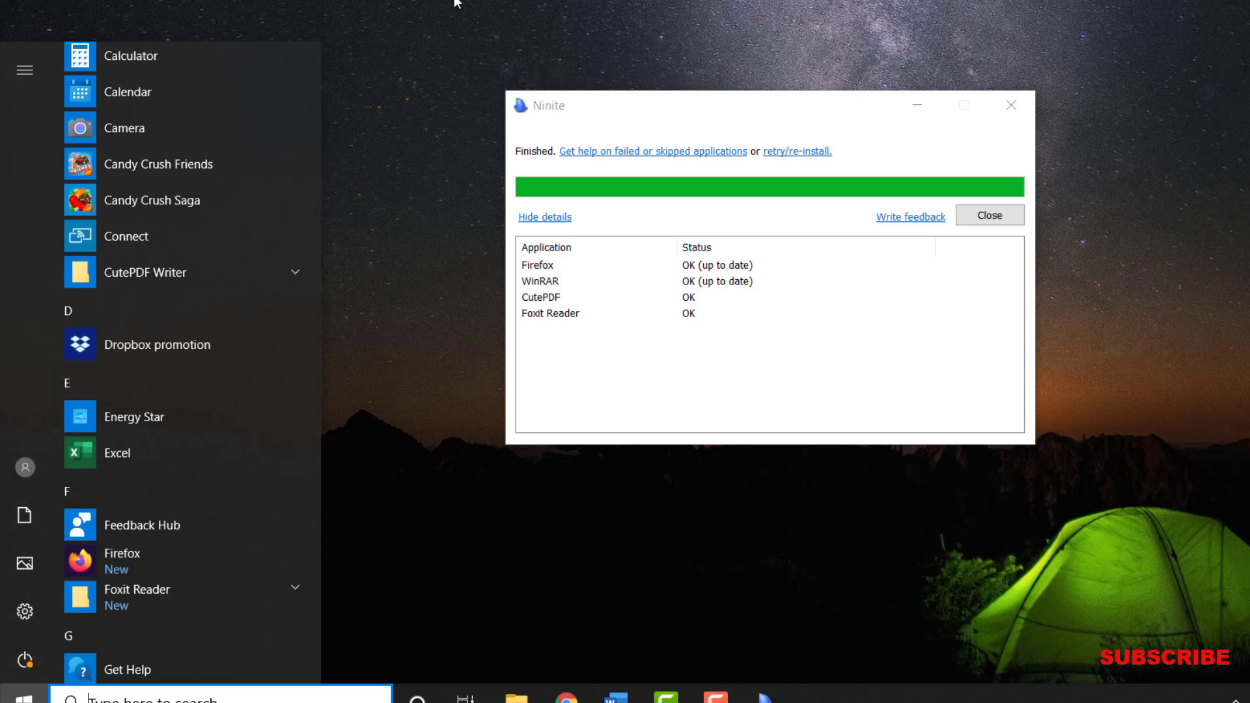
mouse_move(567, 111)
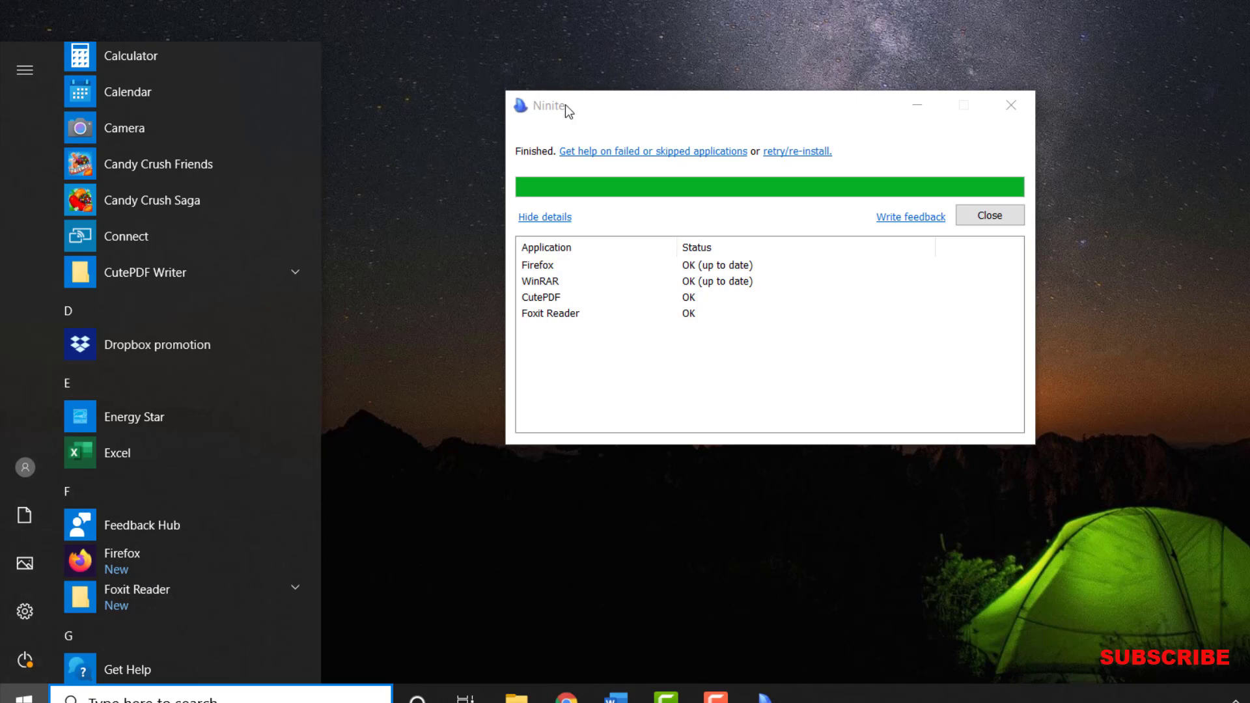
mouse_move(651, 123)
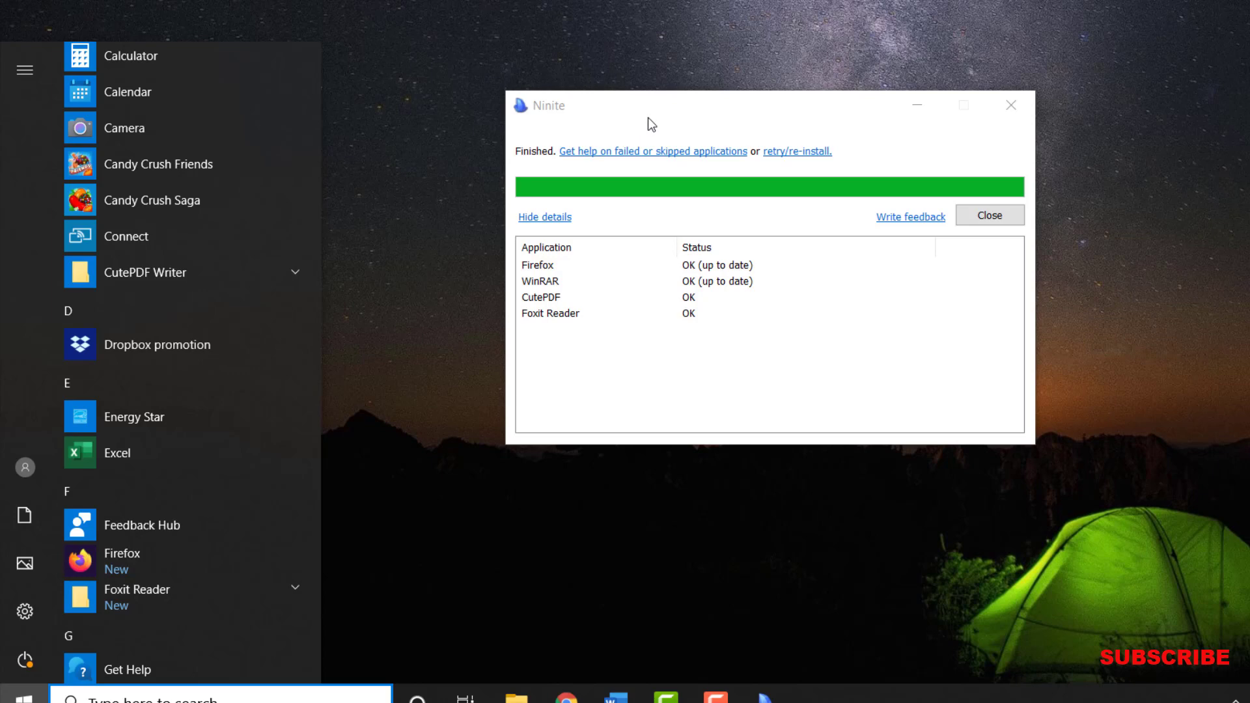